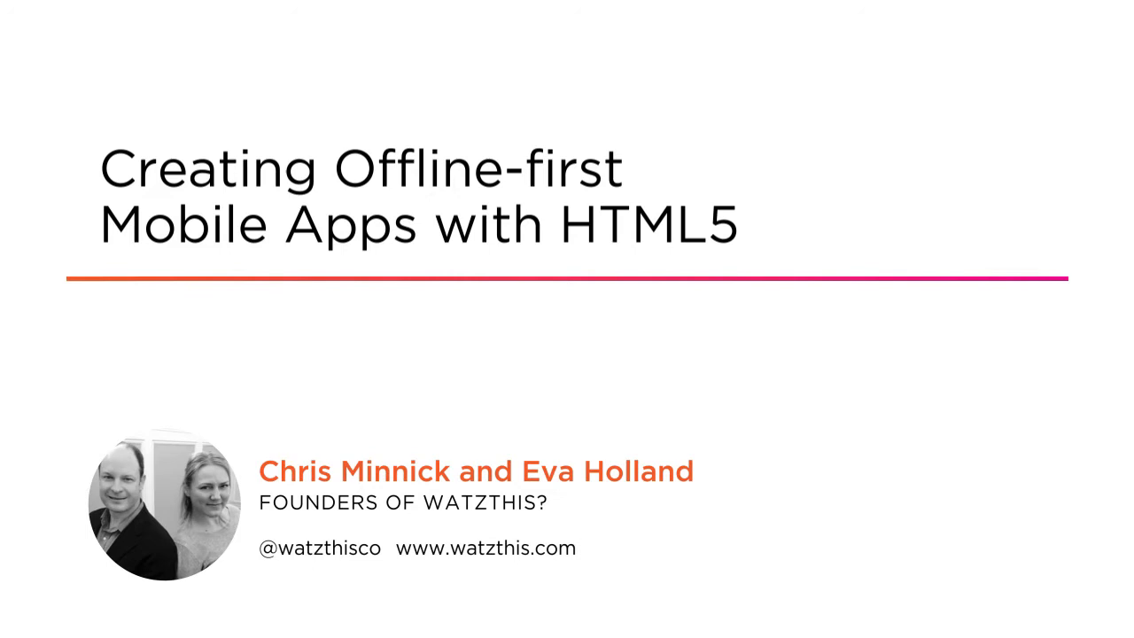
key("Right")
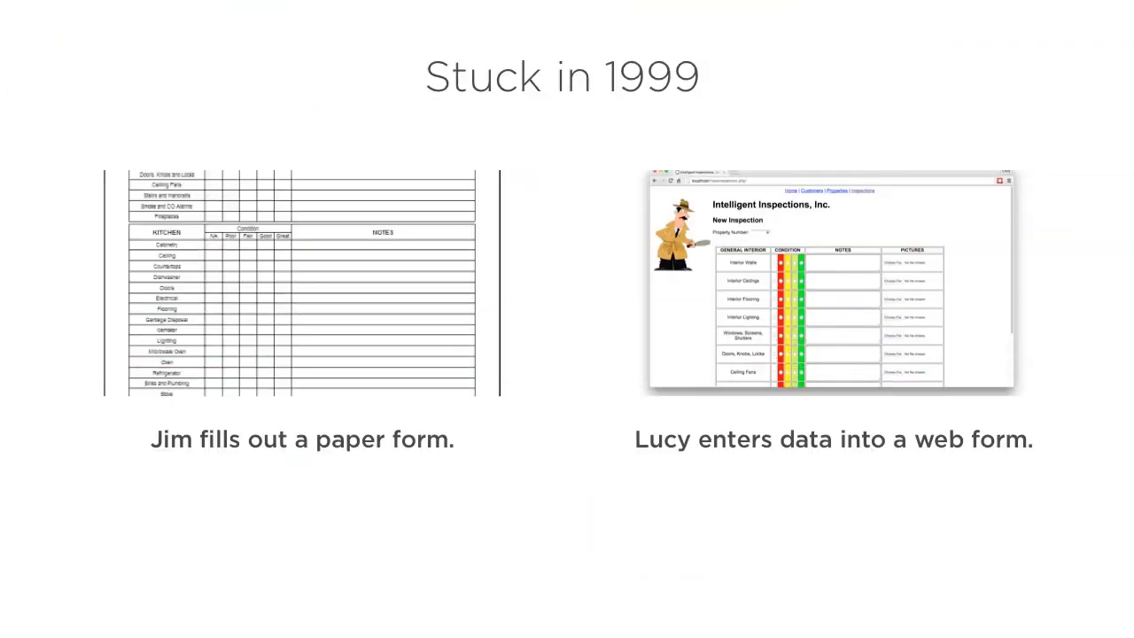